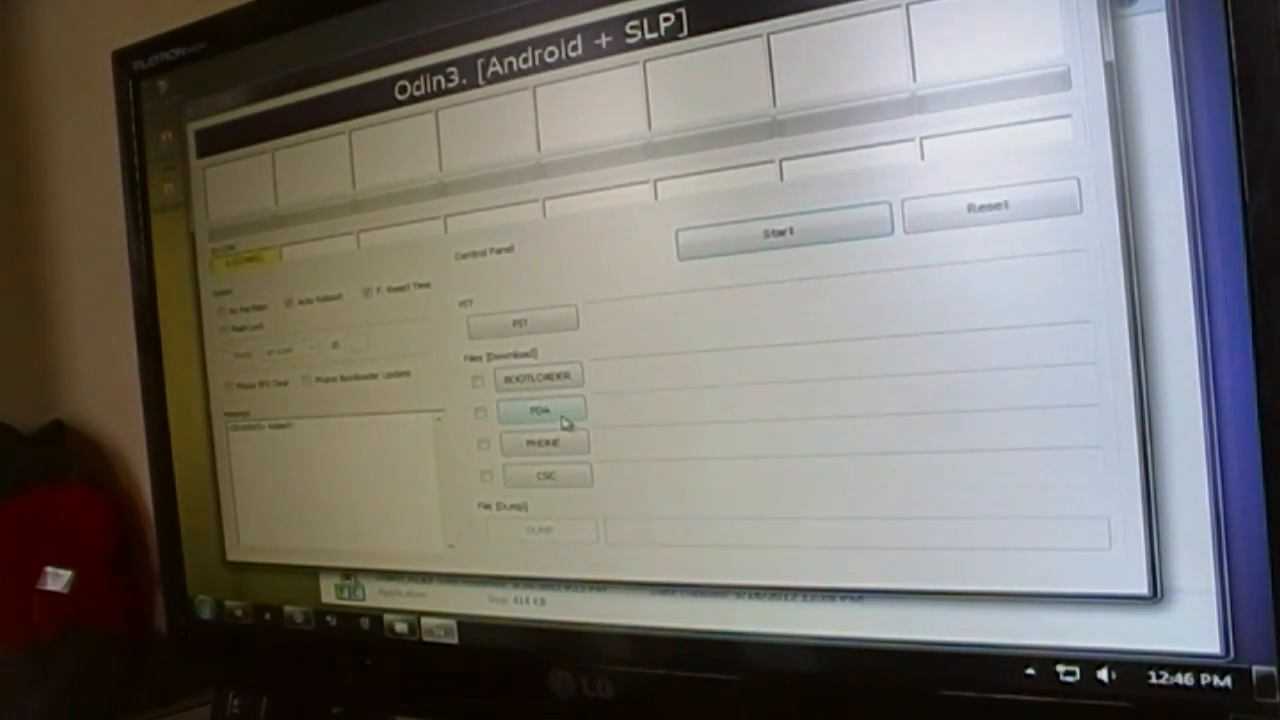
# Load the rooted .tar.md5 firmware into the PDA slot so its path is shown and ticked.
pyautogui.click(548, 412)
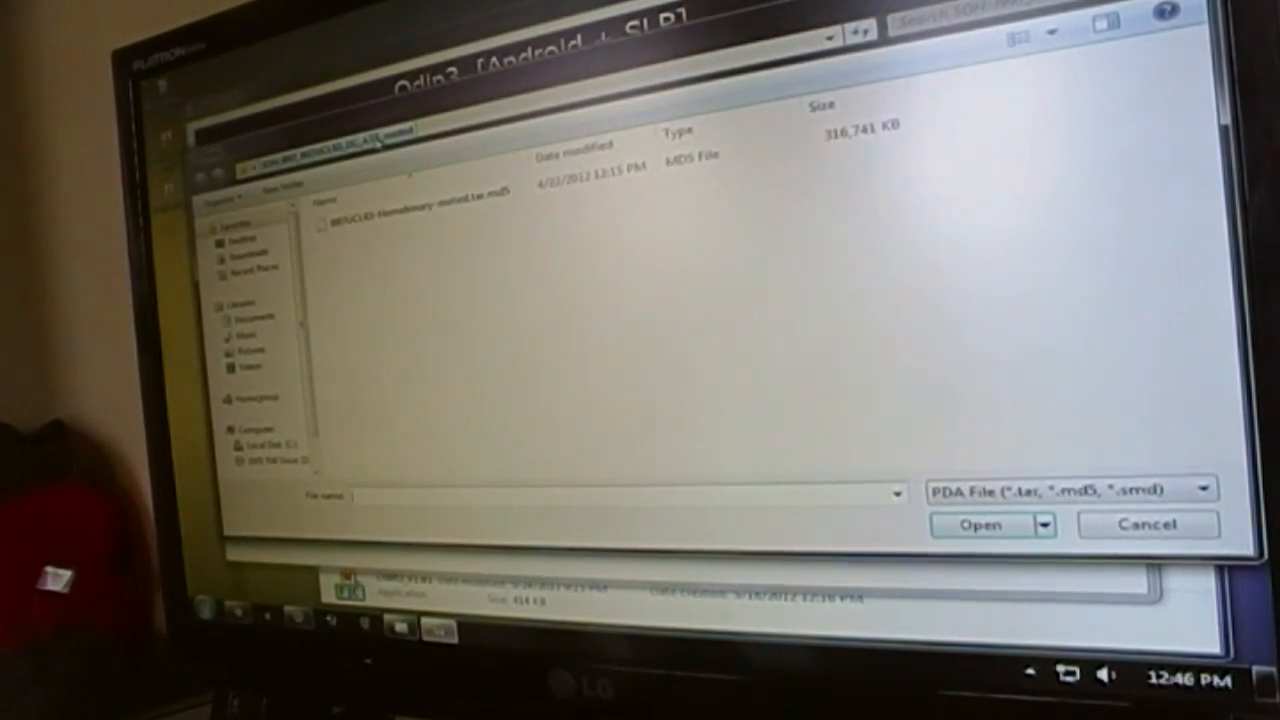
pyautogui.click(420, 196)
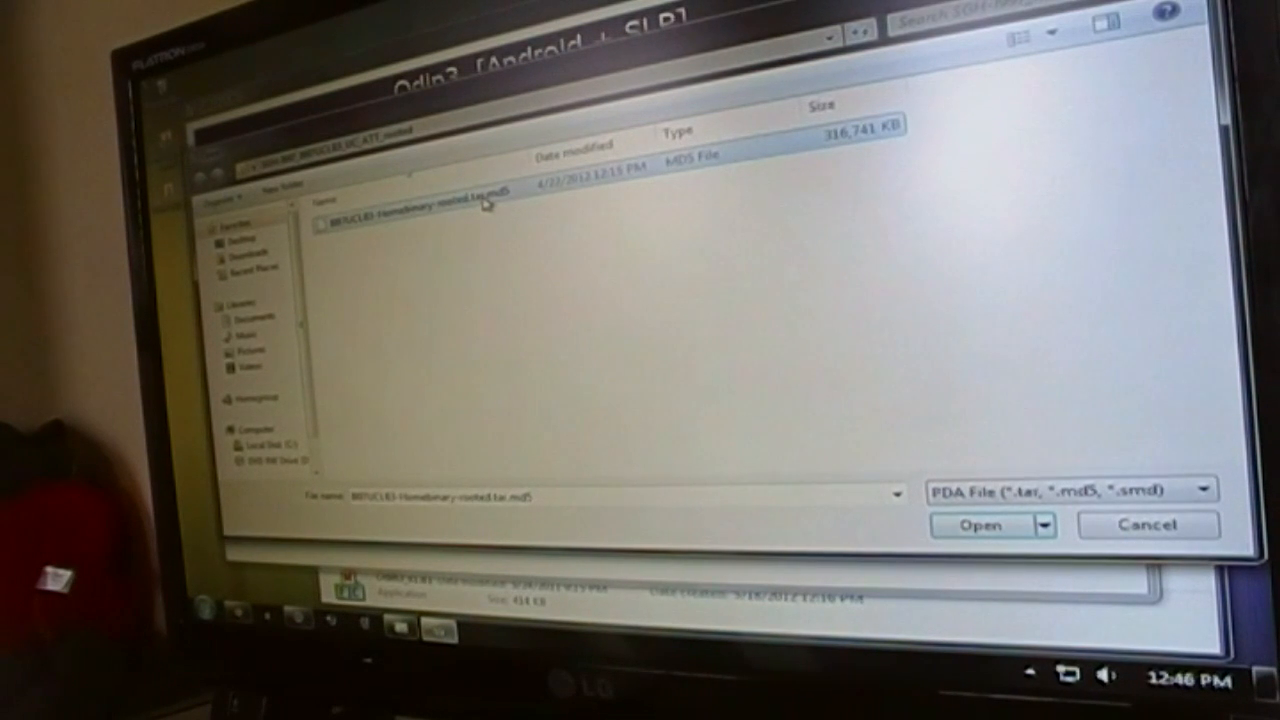
pyautogui.click(980, 524)
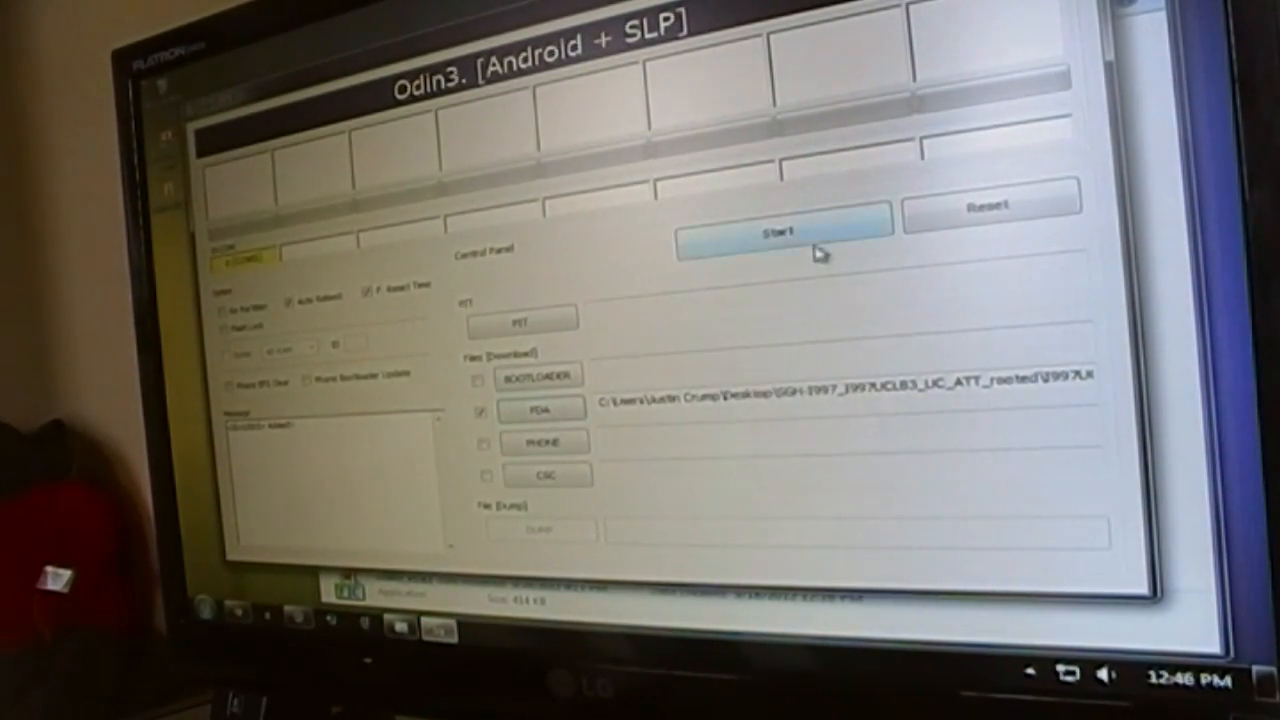